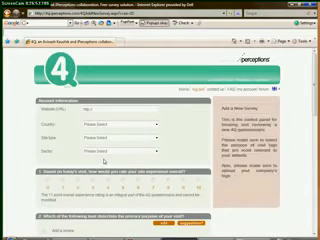
Step: Scroll down through the survey setup form to reach the results report's overall satisfaction gauge
scroll("down", 3)
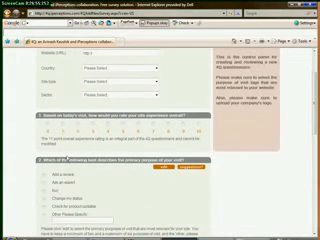
scroll("down", 3)
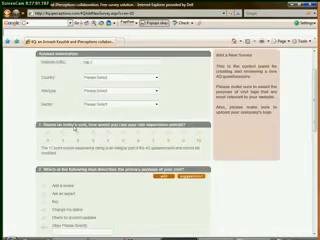
scroll("down", 3)
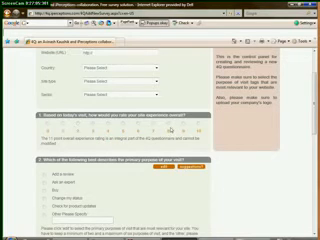
scroll("down", 3)
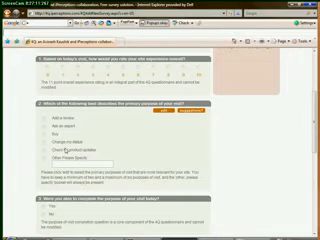
scroll("down", 3)
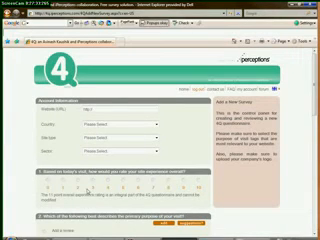
scroll("down", 3)
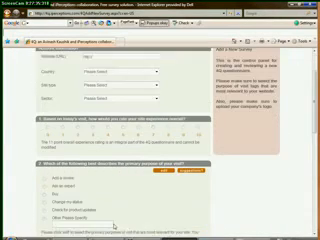
scroll("down", 3)
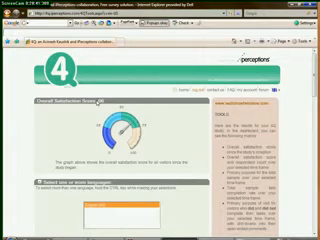
Step: Scroll the report down to the bar chart and task completion by primary purpose tables
scroll("down", 3)
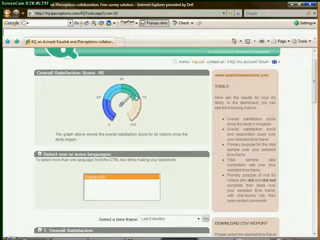
scroll("down", 3)
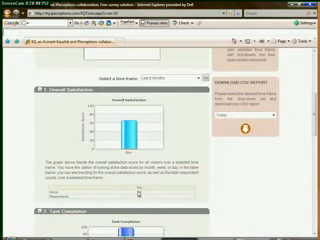
scroll("down", 3)
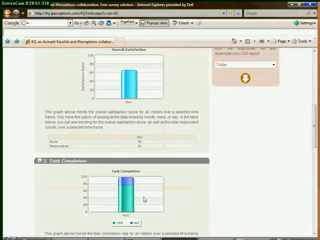
scroll("down", 3)
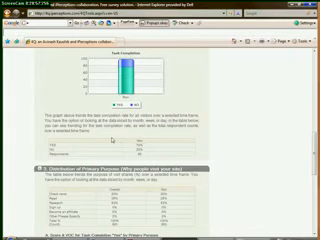
scroll("down", 3)
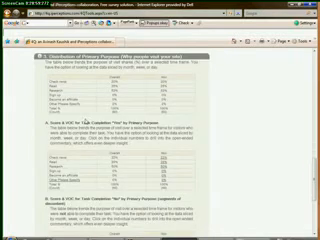
scroll("up", 3)
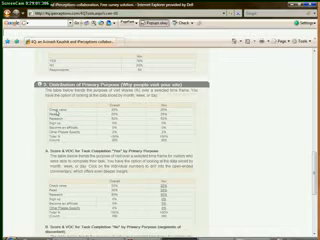
scroll("up", 3)
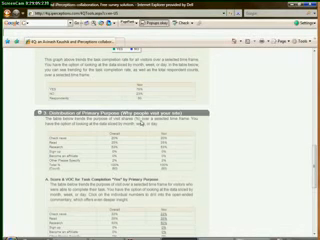
scroll("down", 3)
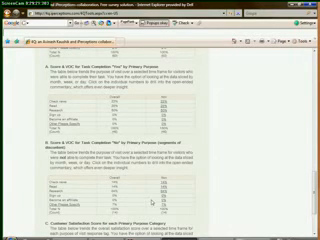
scroll("down", 3)
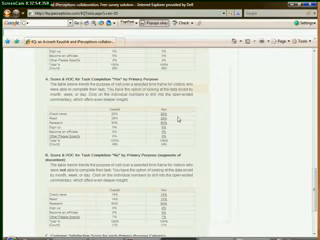
Step: Scroll down to the open-ended visitor responses and their detail window
scroll("down", 3)
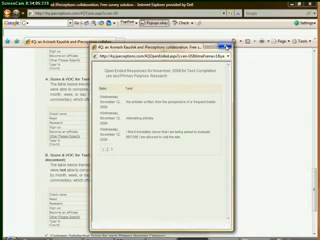
Step: Return to the report's opening satisfaction gauge and begin scrolling toward the task completion tables
left_click(288, 44)
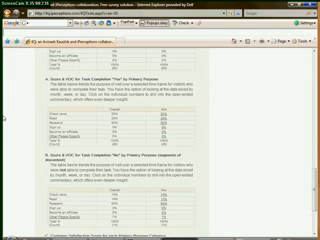
scroll("down", 3)
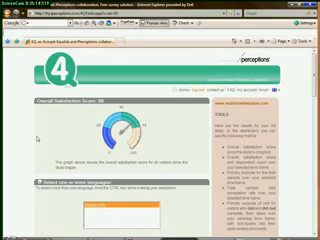
Step: Scroll past the donut summary to the satisfaction bar charts comparing response categories
scroll("down", 3)
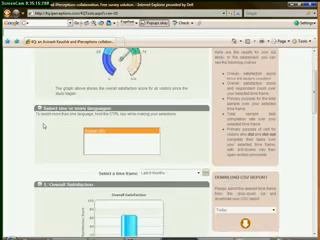
scroll("down", 3)
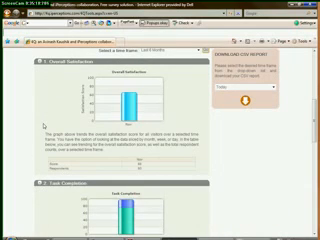
scroll("down", 3)
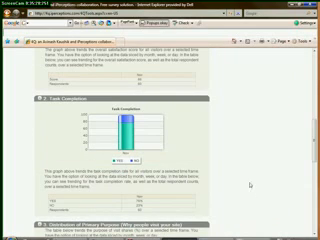